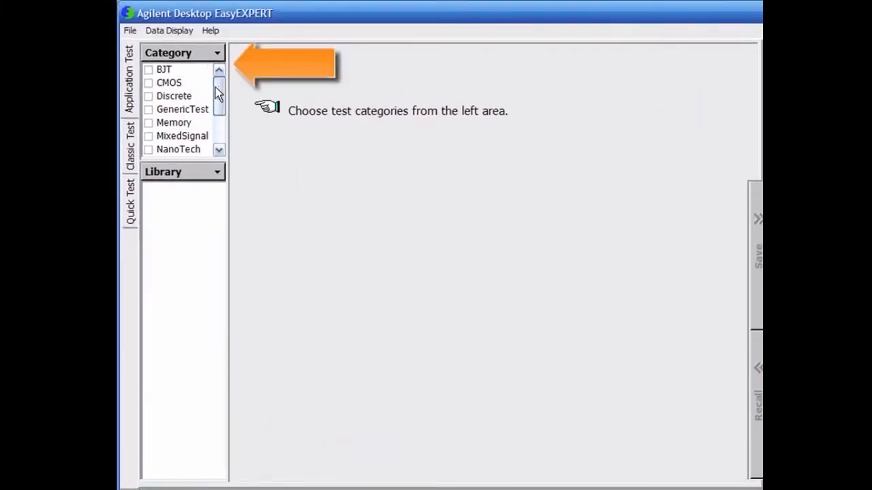
- Tick the CMOS category so its application tests fill the Library
{"action": "left_click", "coordinate": [147, 83]}
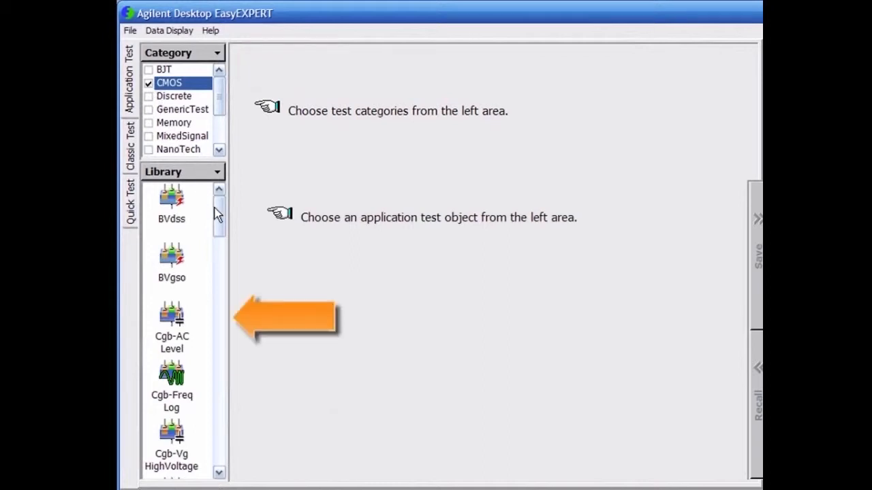
- Select the Id-Vd test with its drain and gate sweep settings and run a Single measurement
{"action": "scroll", "scroll_direction": "down", "scroll_amount": 3}
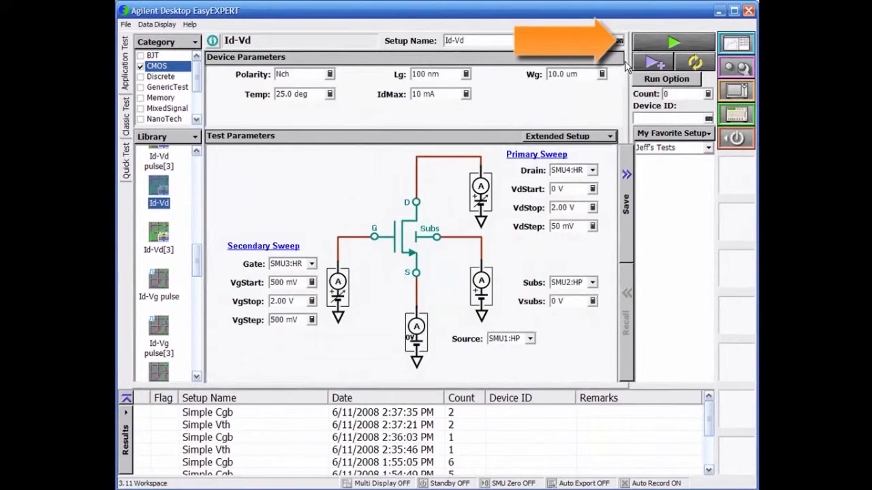
{"action": "left_click", "coordinate": [672, 40]}
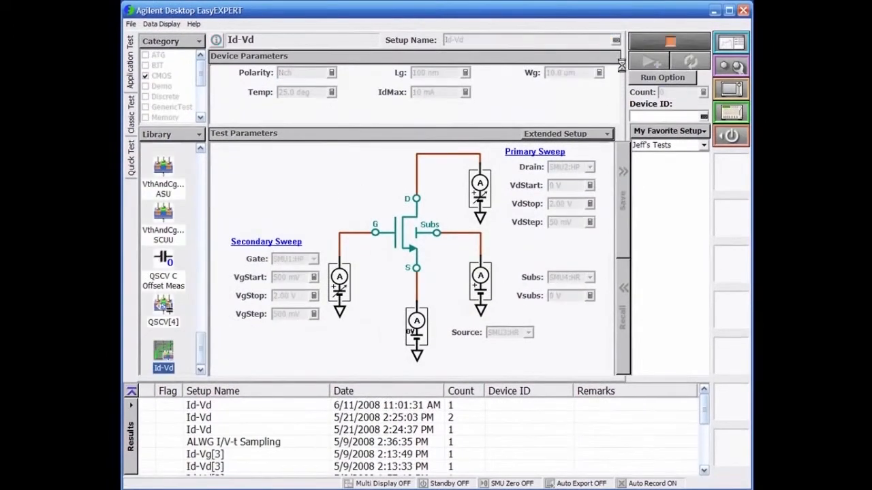